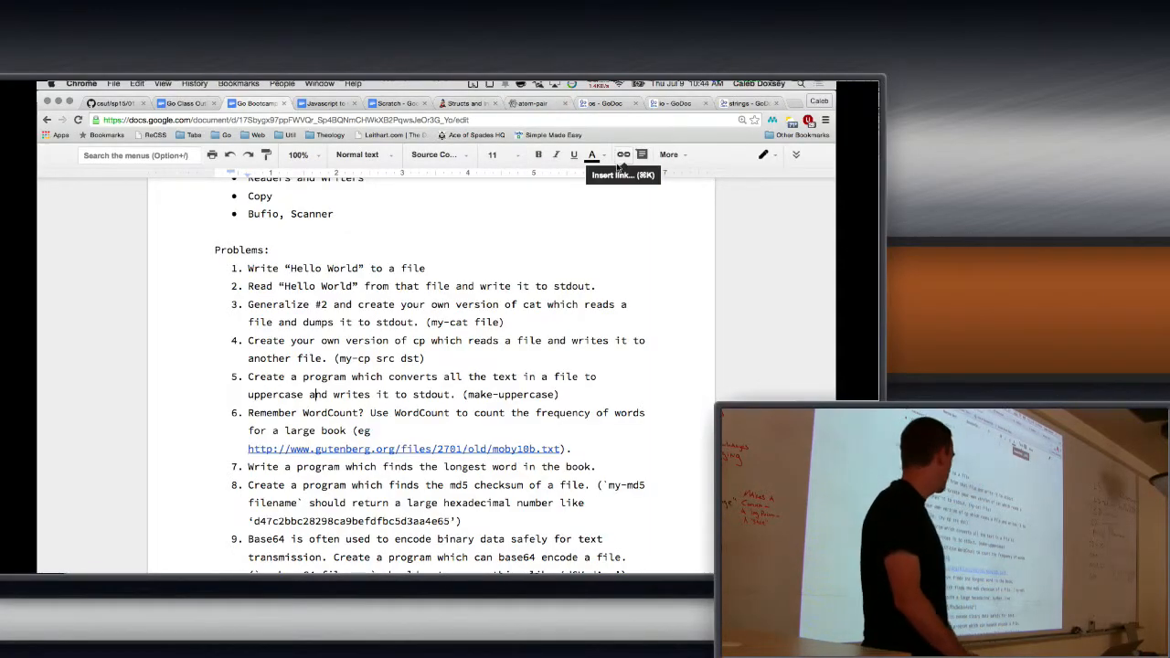
{"action": "mouse_move", "coordinate": [667, 219]}
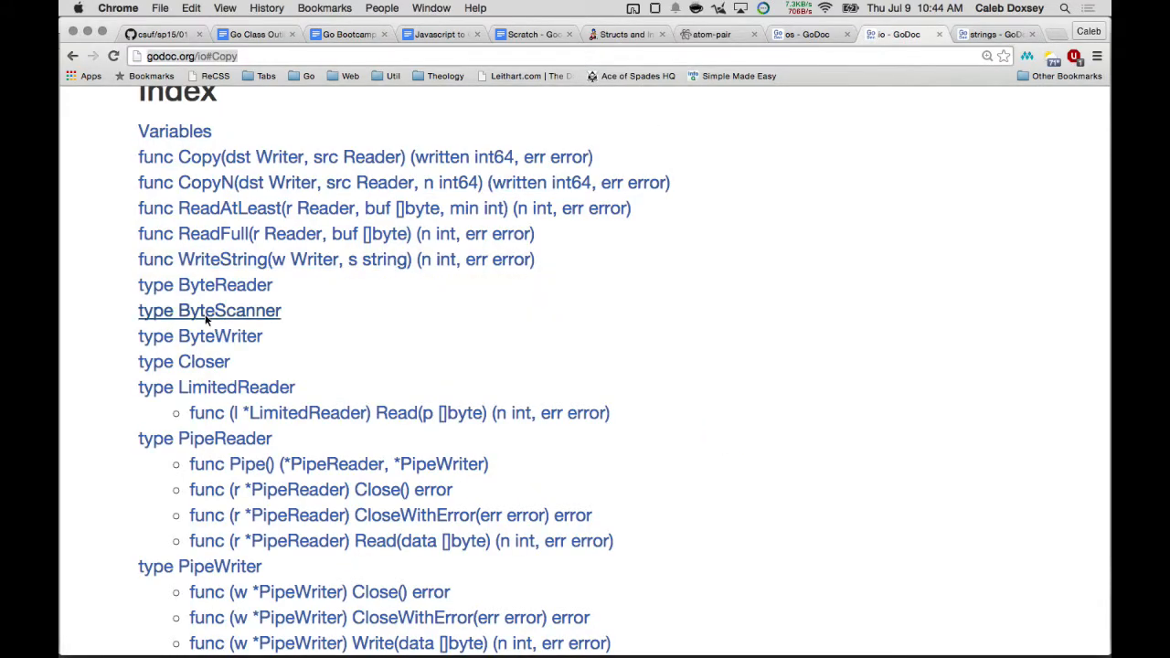
Step: Scroll the io package index until 'type Reader' comes into view
{"action": "scroll", "scroll_direction": "down", "scroll_amount": 3}
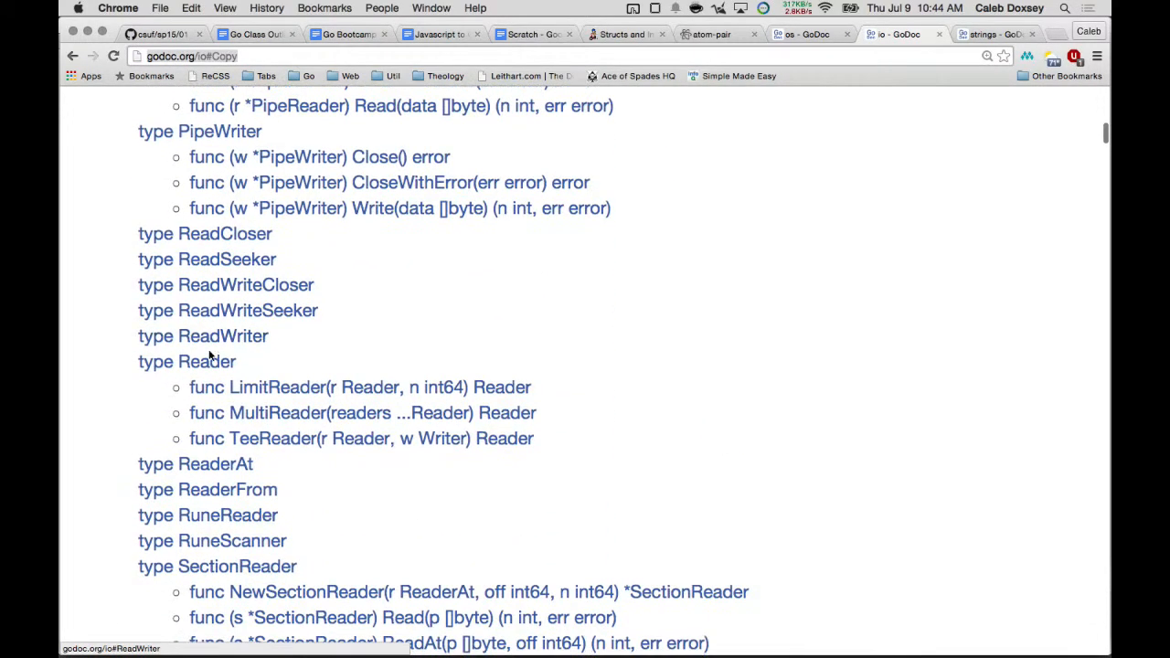
Step: Jump to the Reader interface definition with its Read(p []byte) method
{"action": "left_click", "coordinate": [187, 362]}
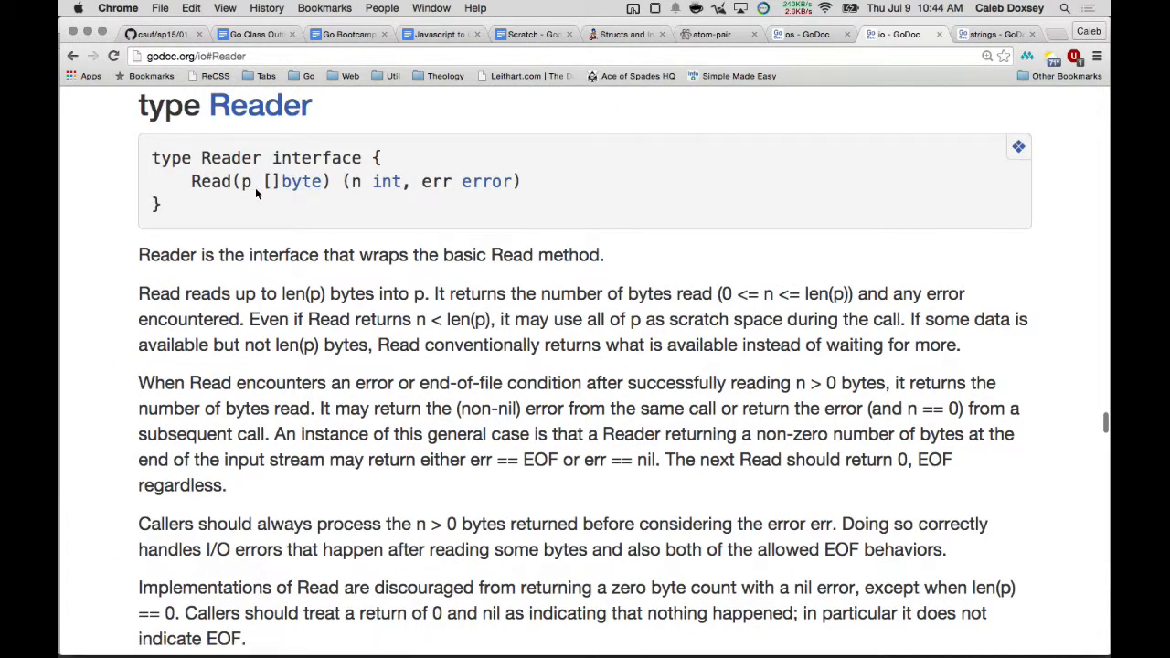
{"action": "mouse_move", "coordinate": [263, 214]}
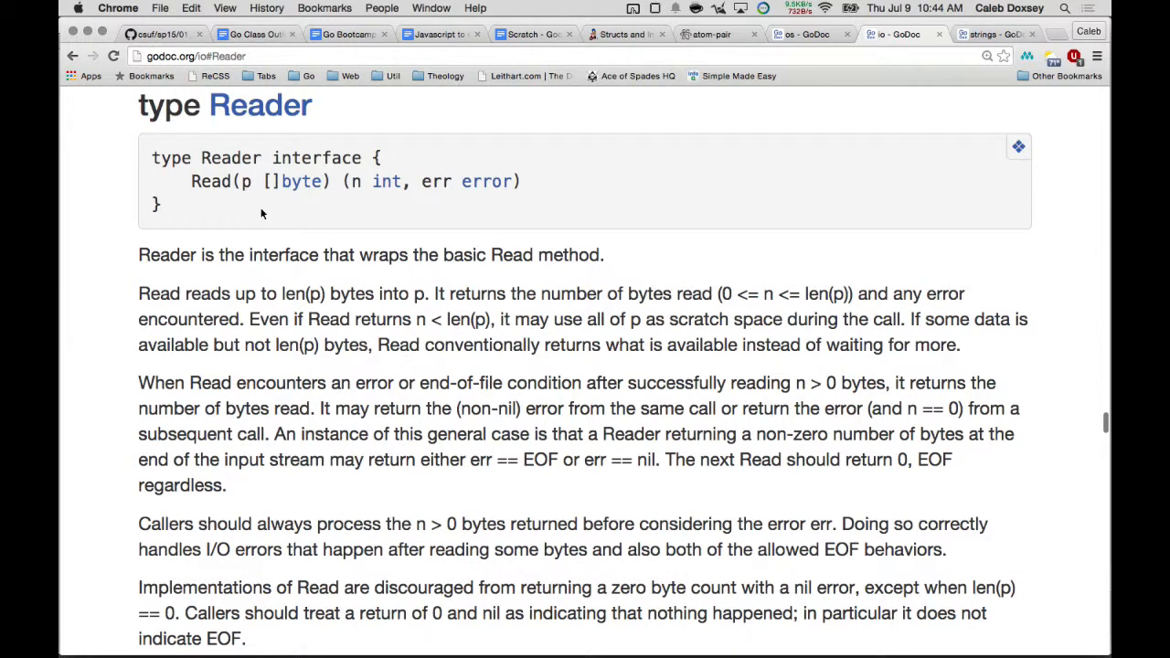